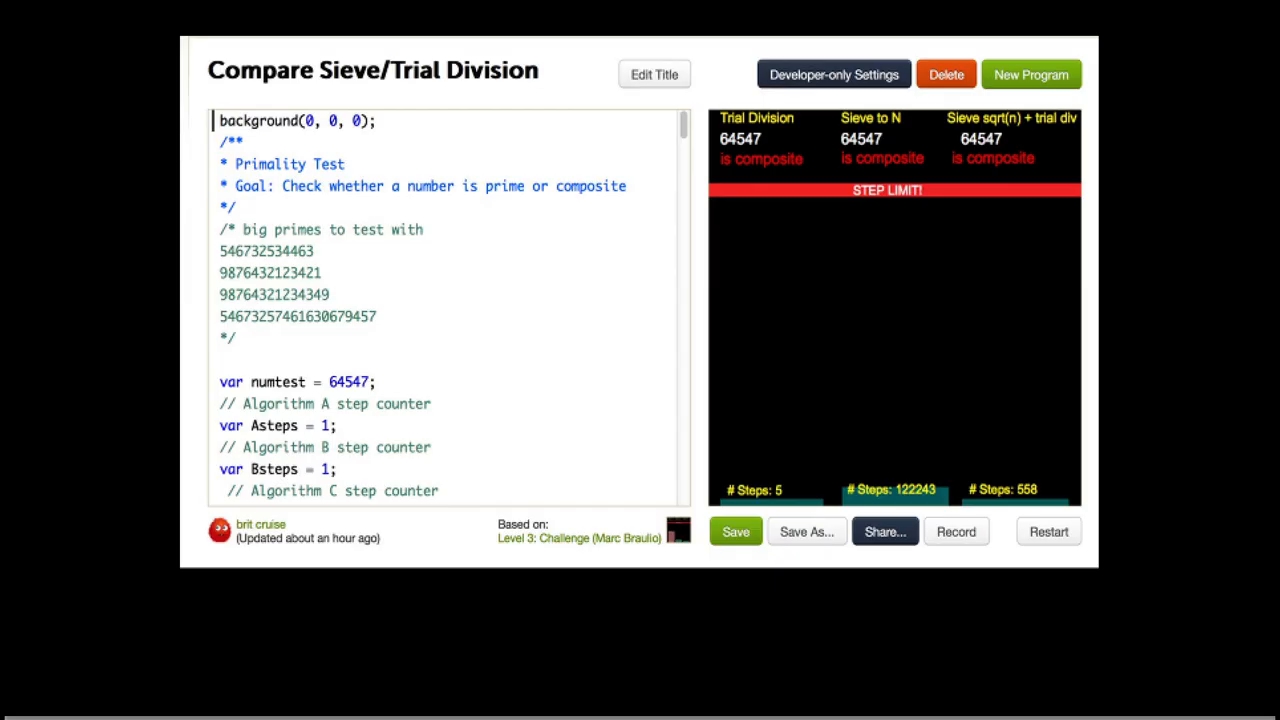
{"action": "mouse_move", "coordinate": [792, 376]}
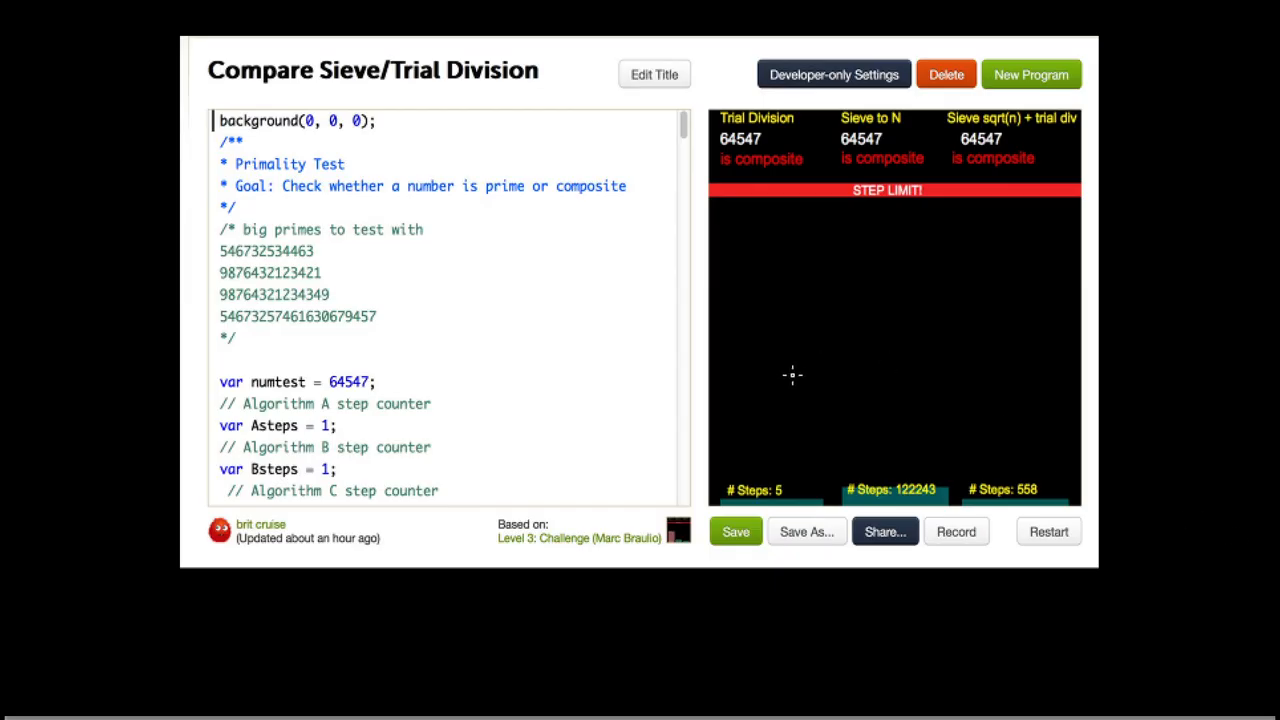
{"action": "mouse_move", "coordinate": [964, 376]}
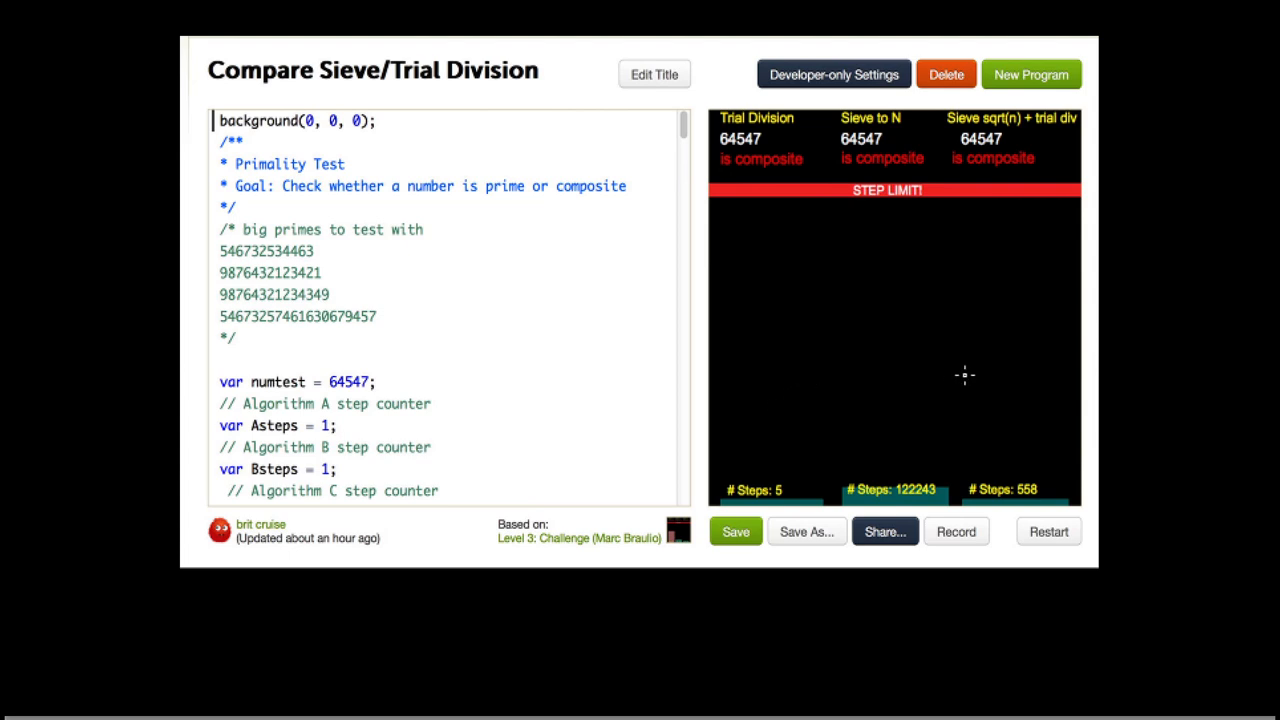
{"action": "mouse_move", "coordinate": [904, 464]}
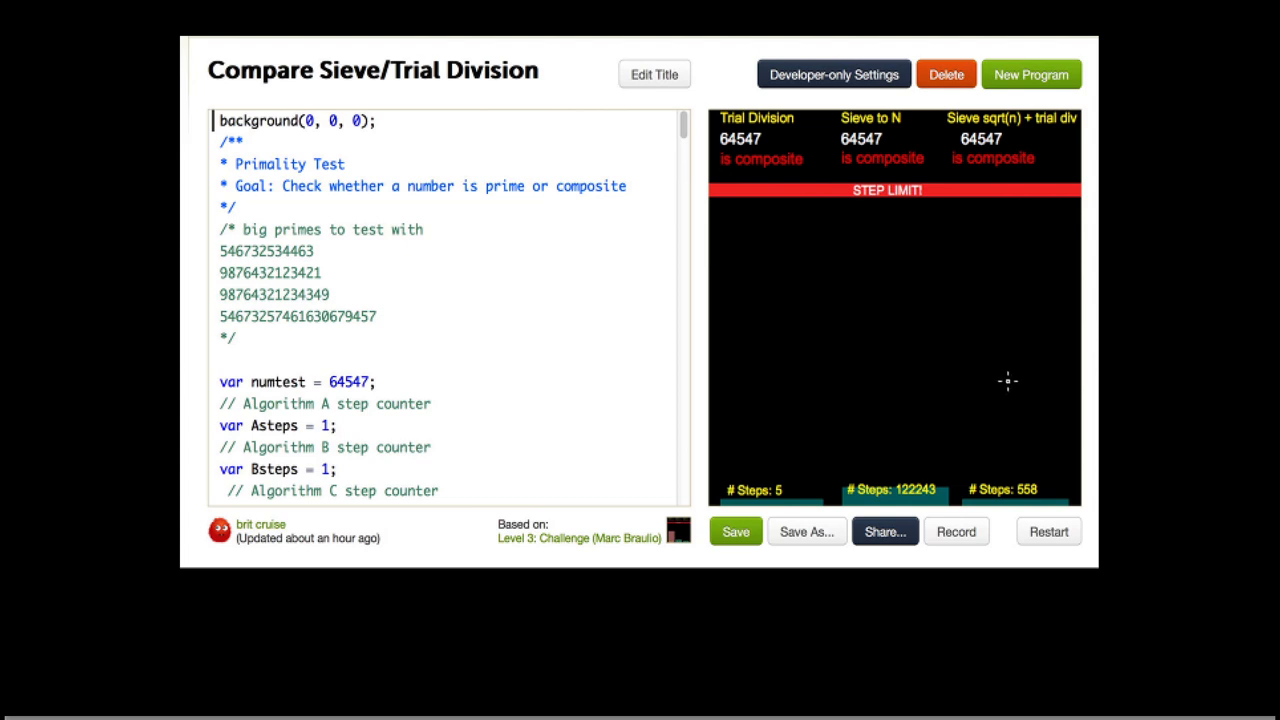
{"action": "mouse_move", "coordinate": [1028, 400]}
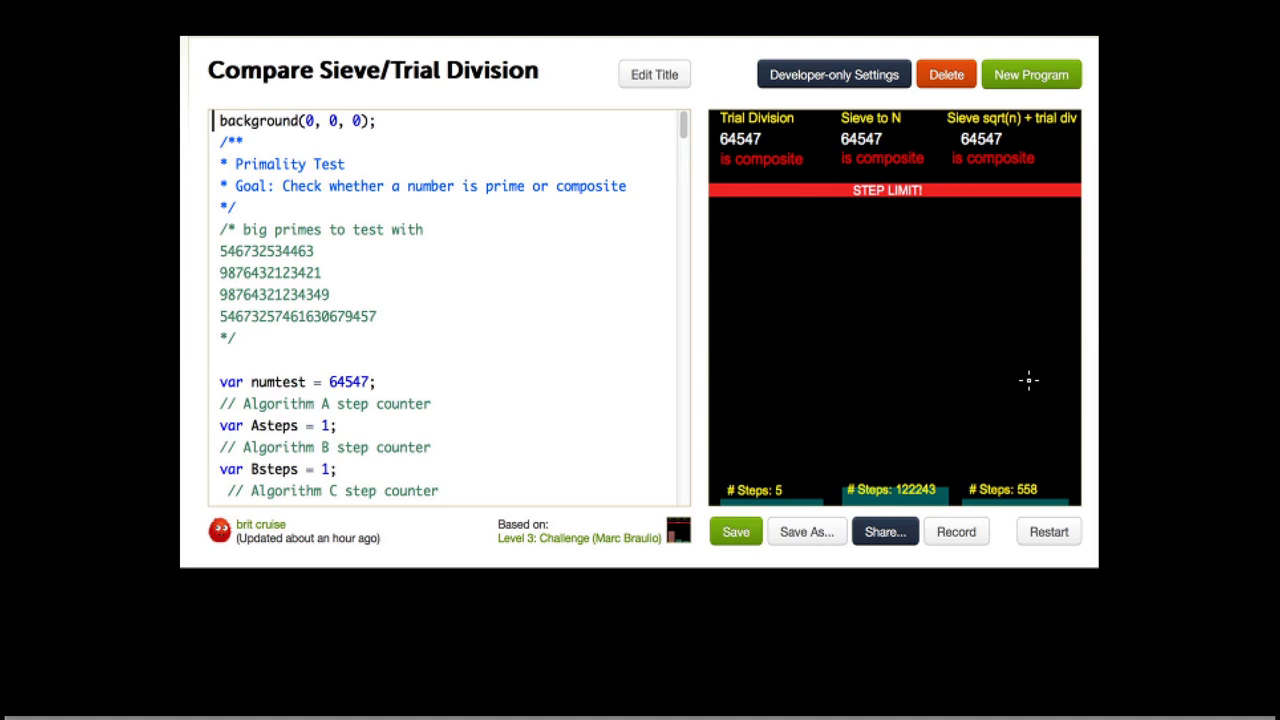
{"action": "mouse_move", "coordinate": [1012, 294]}
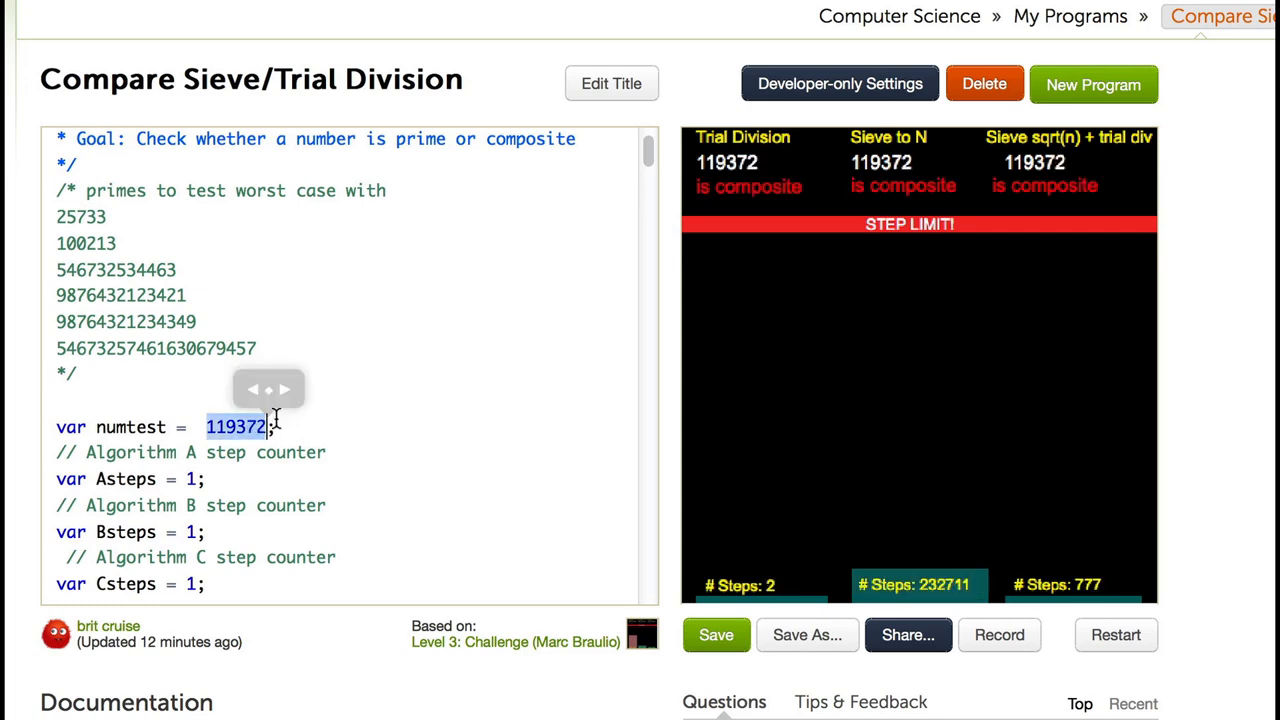
{"action": "type", "text": "1002132"}
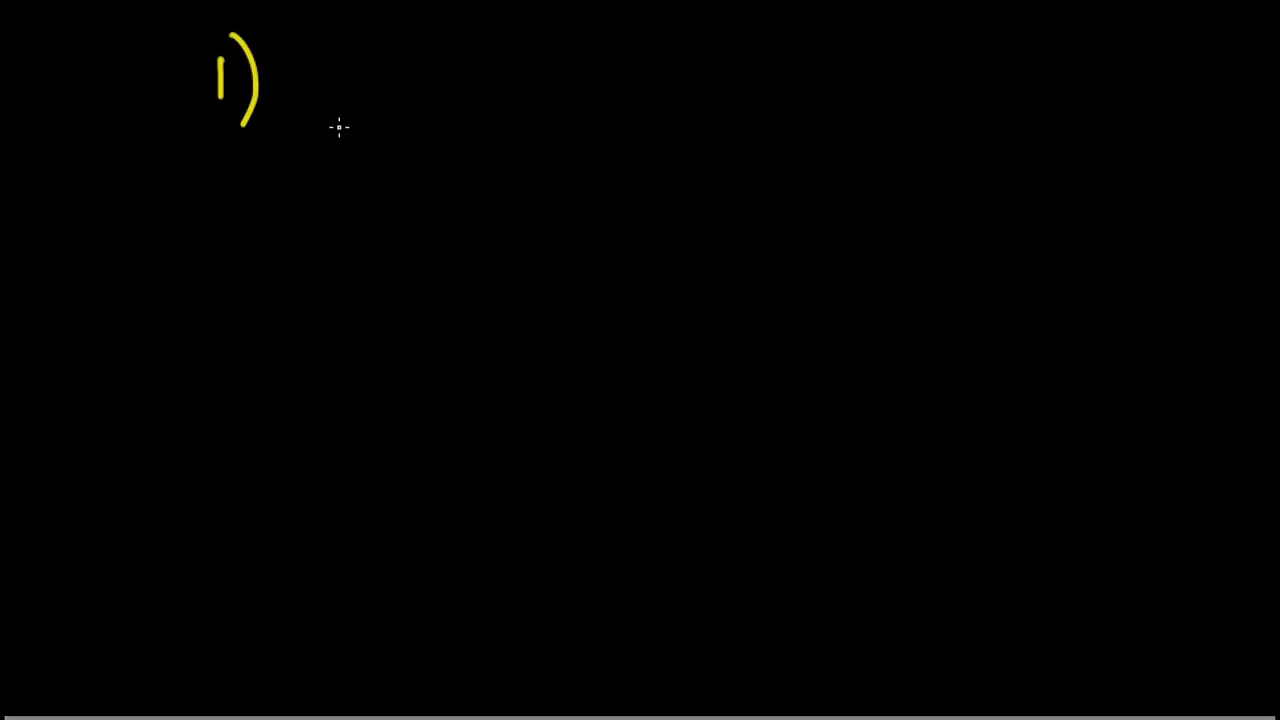
{"action": "mouse_move", "coordinate": [324, 64]}
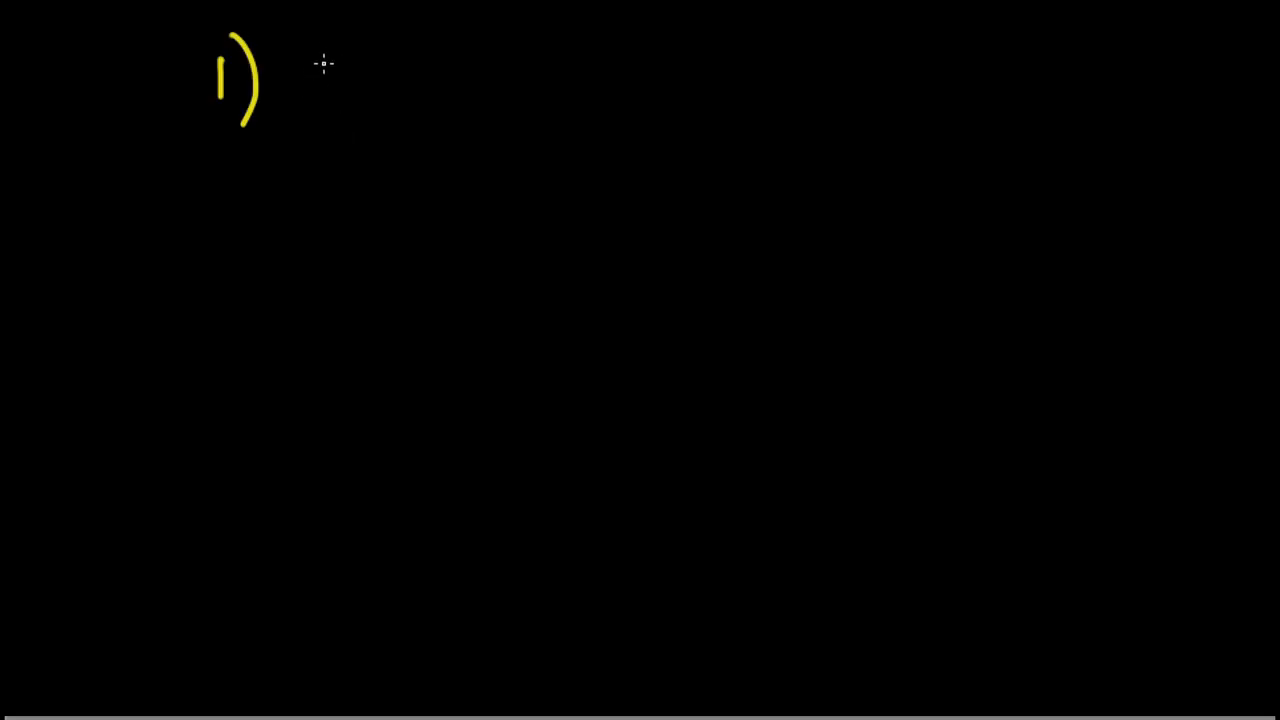